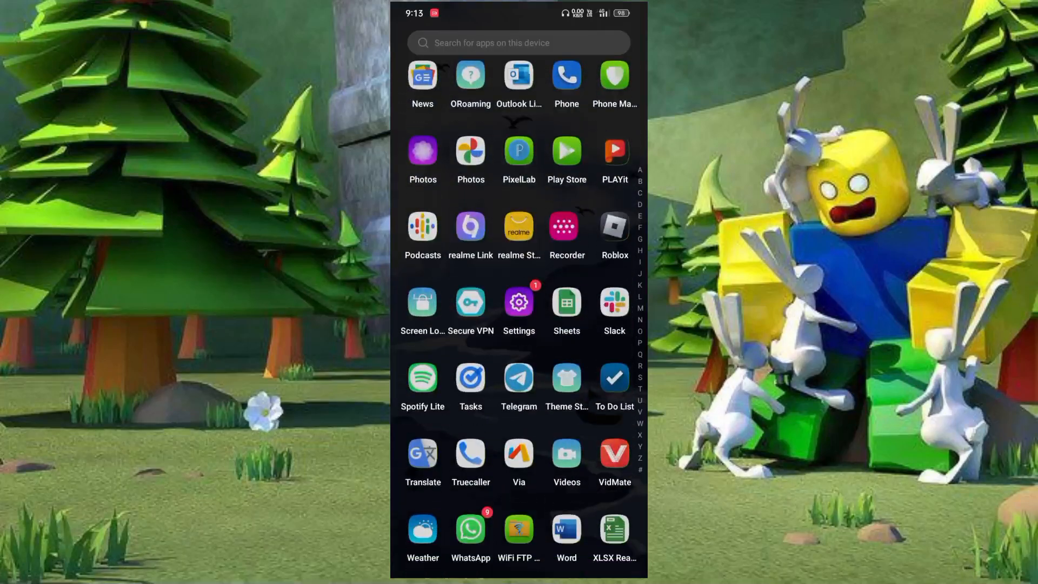
- Find Roblox in the app drawer and bring up its App info page
scroll(down, 3)
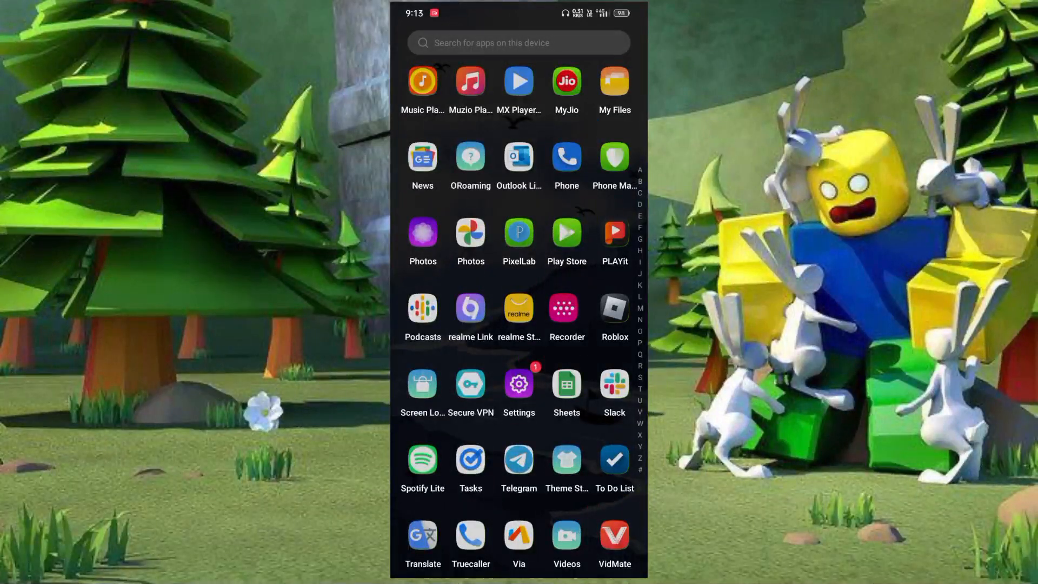
click(614, 308)
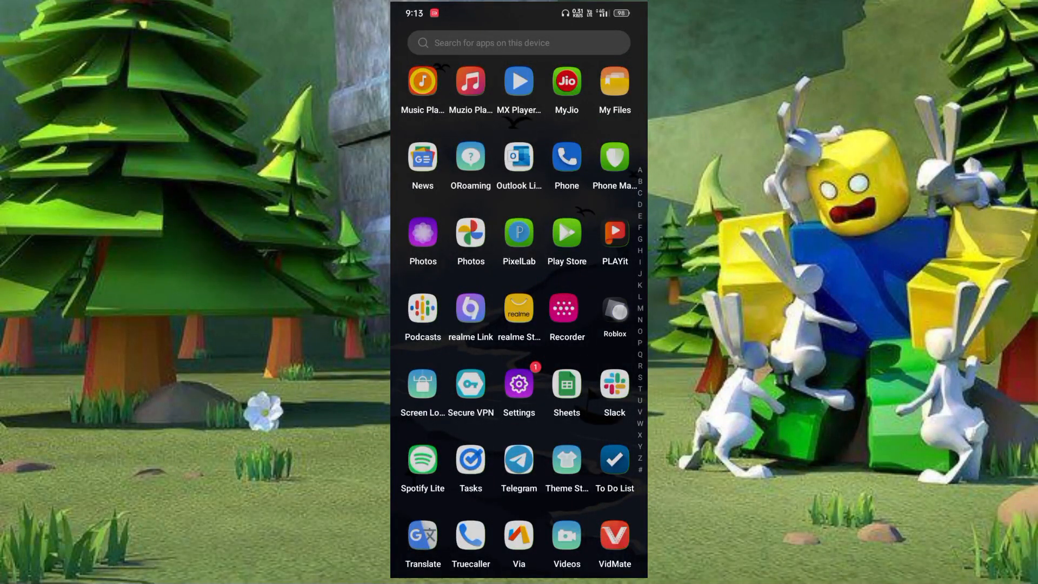
click(614, 156)
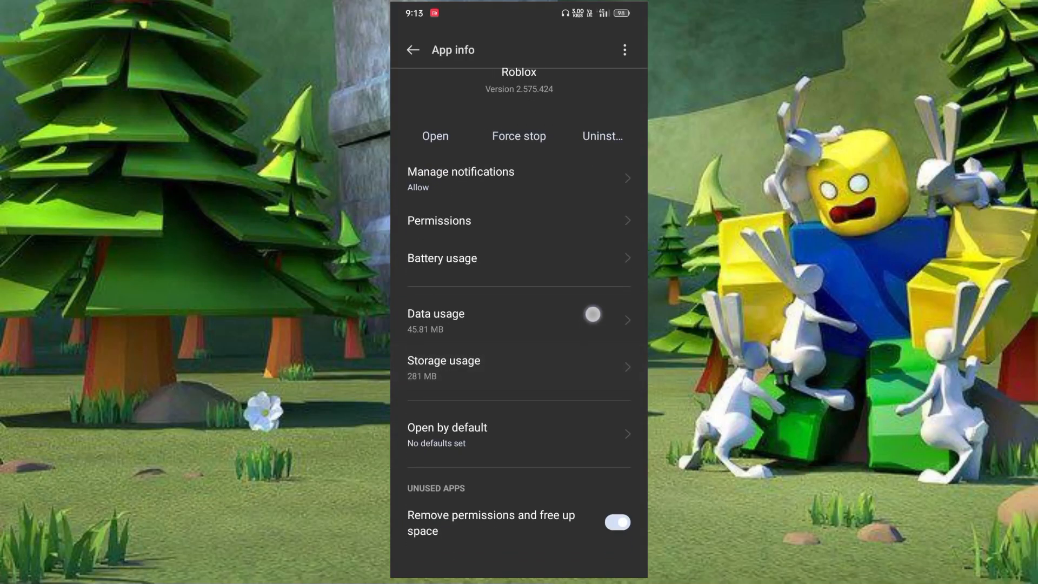
- Clear Roblox's stored data from Storage usage, dropping it from 281 MB to 7.6 MB
scroll(down, 3)
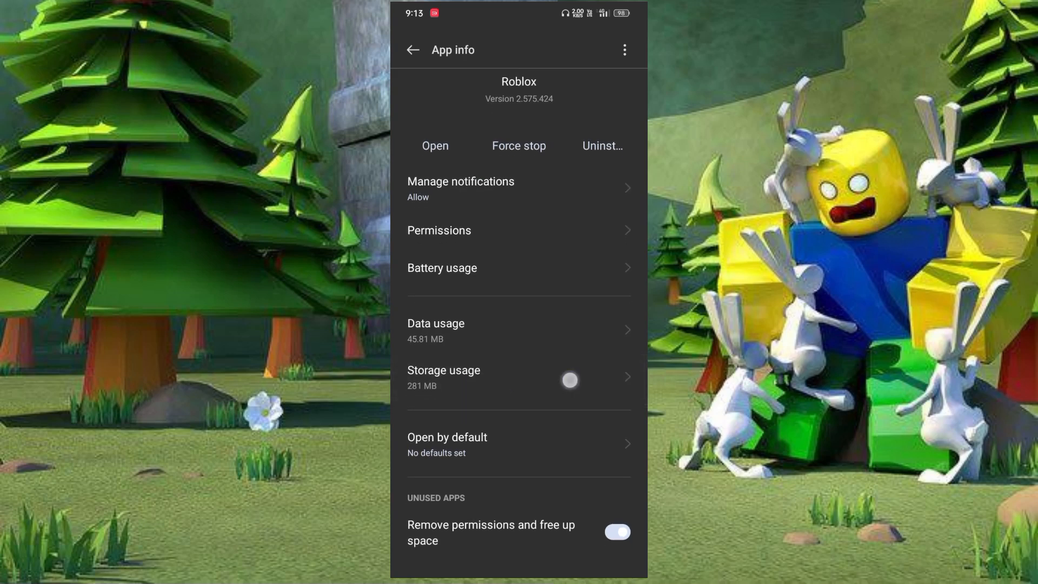
click(443, 377)
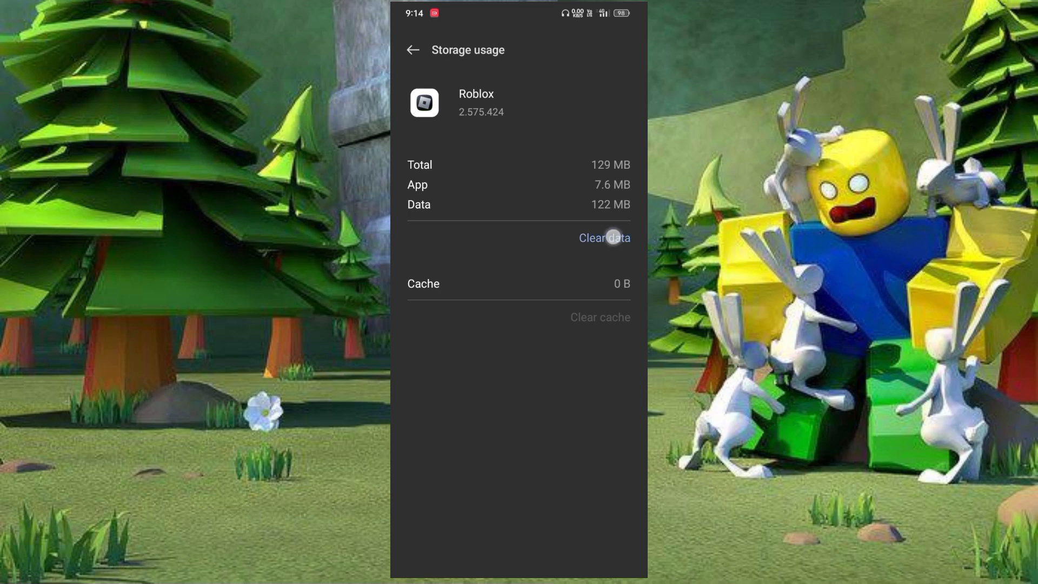
click(604, 238)
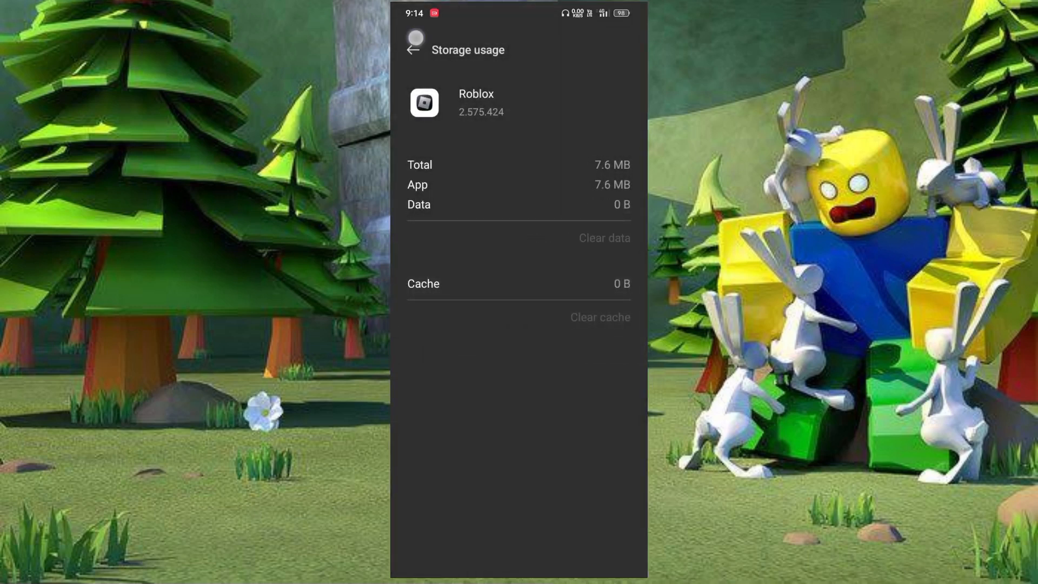
click(412, 49)
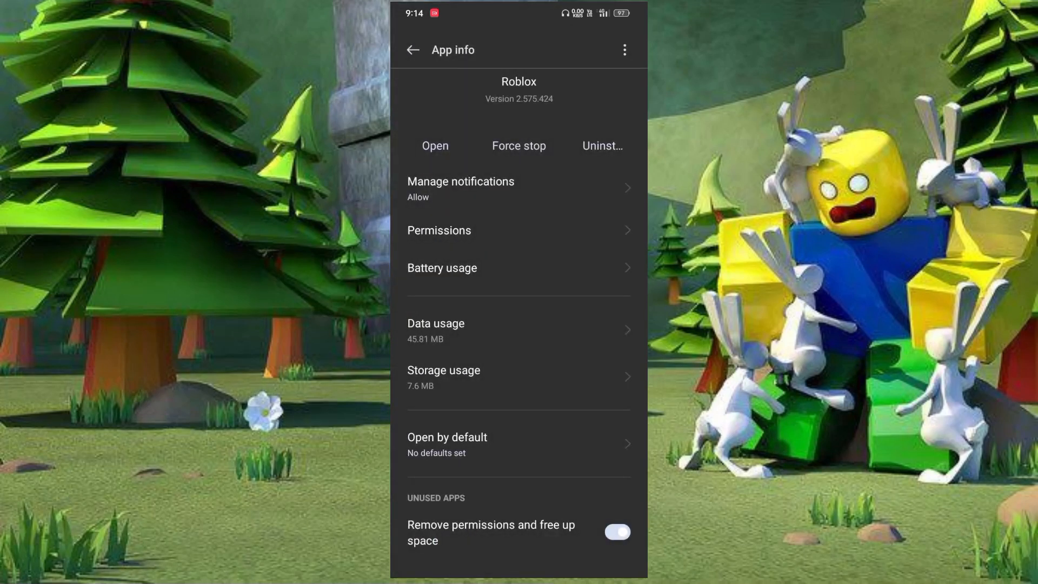
- Grant Roblox microphone access set to 'Allow only while using the app'
click(439, 229)
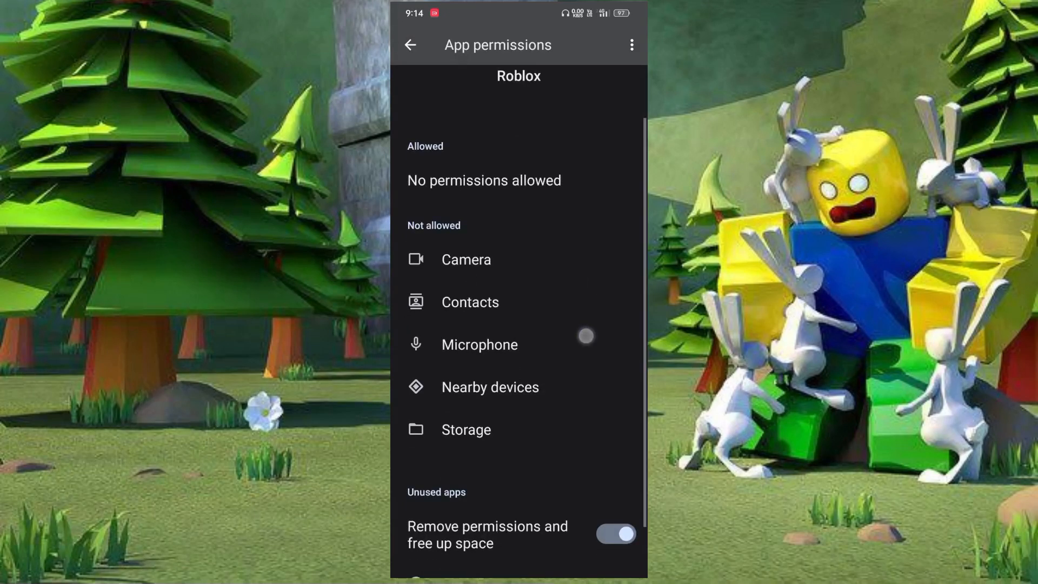
click(478, 344)
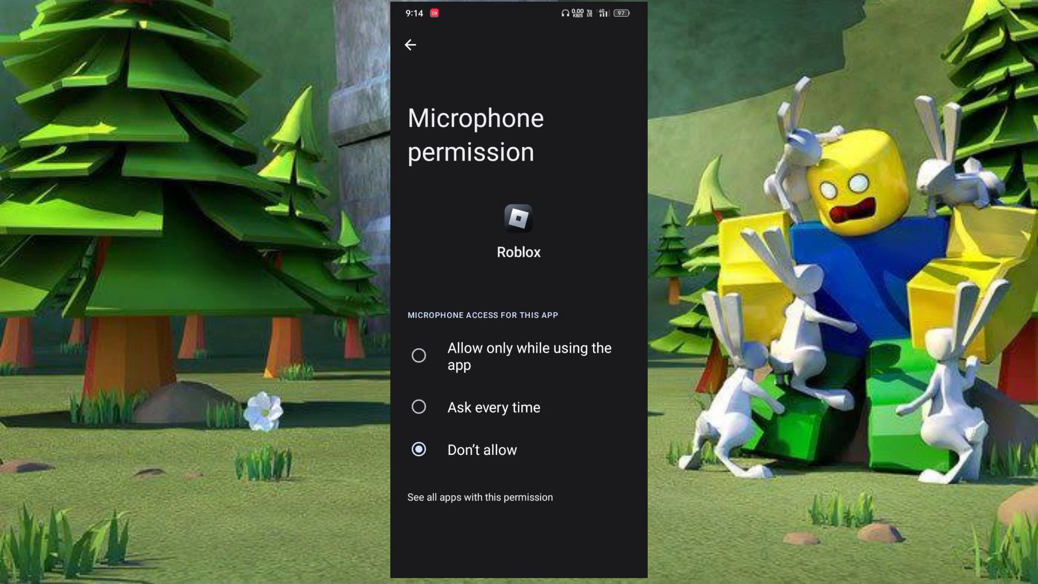
click(410, 44)
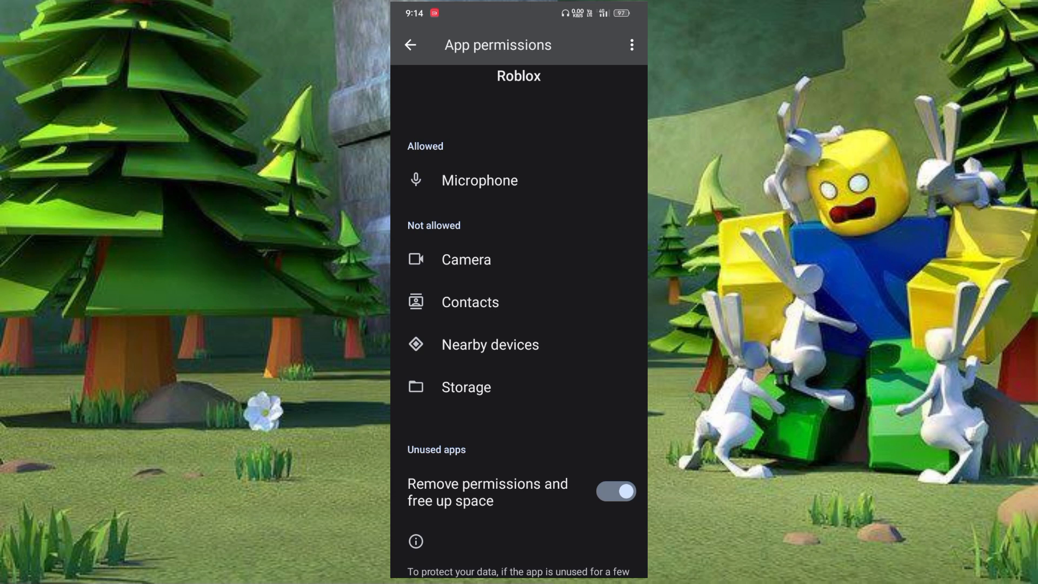
click(465, 387)
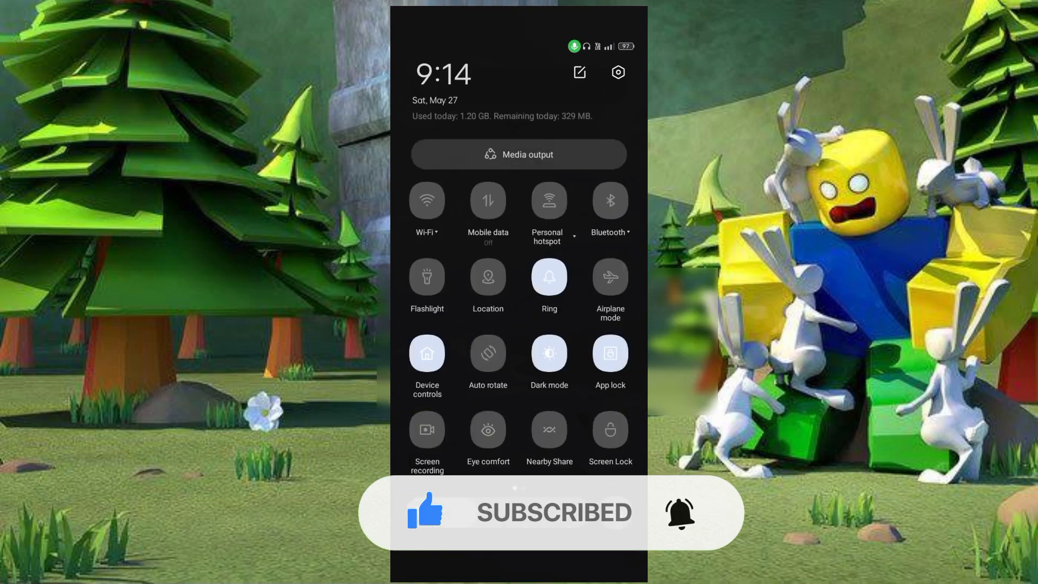
- Switch mobile data on from the Quick Settings tile and close the shade
click(609, 278)
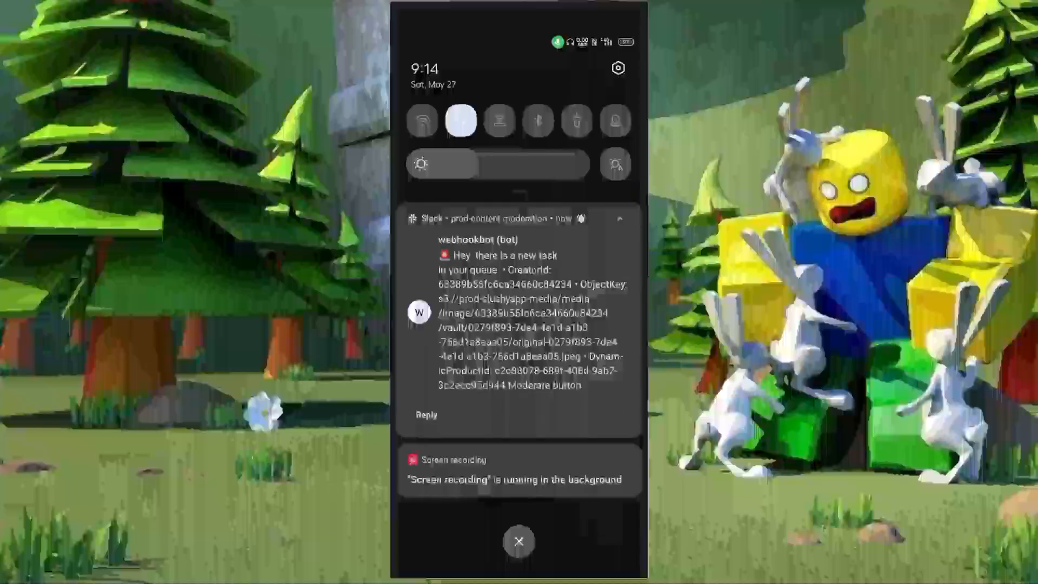
click(519, 541)
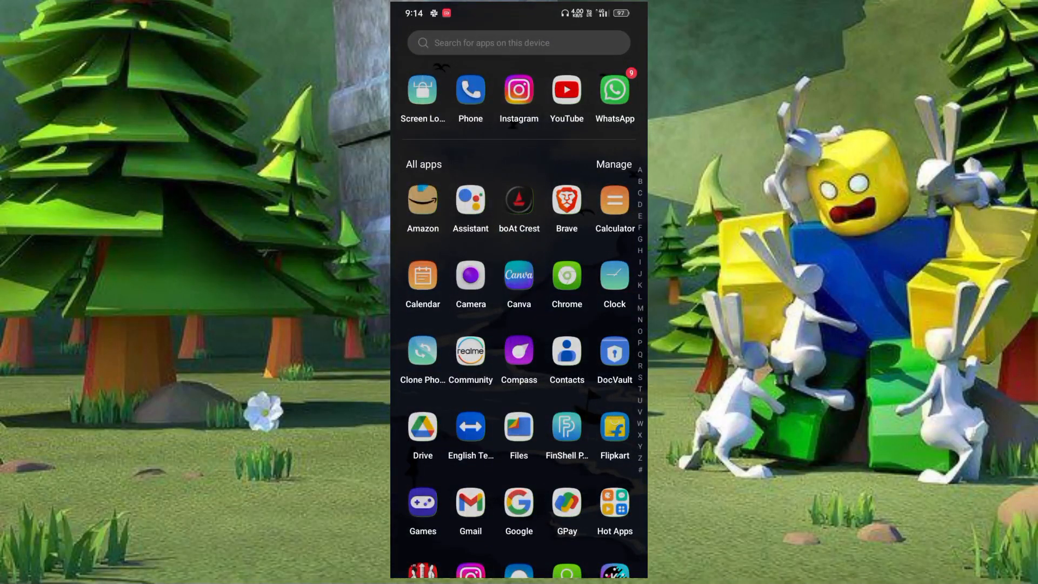
- Relaunch Roblox from the app drawer to reach its welcome screen
scroll(down, 3)
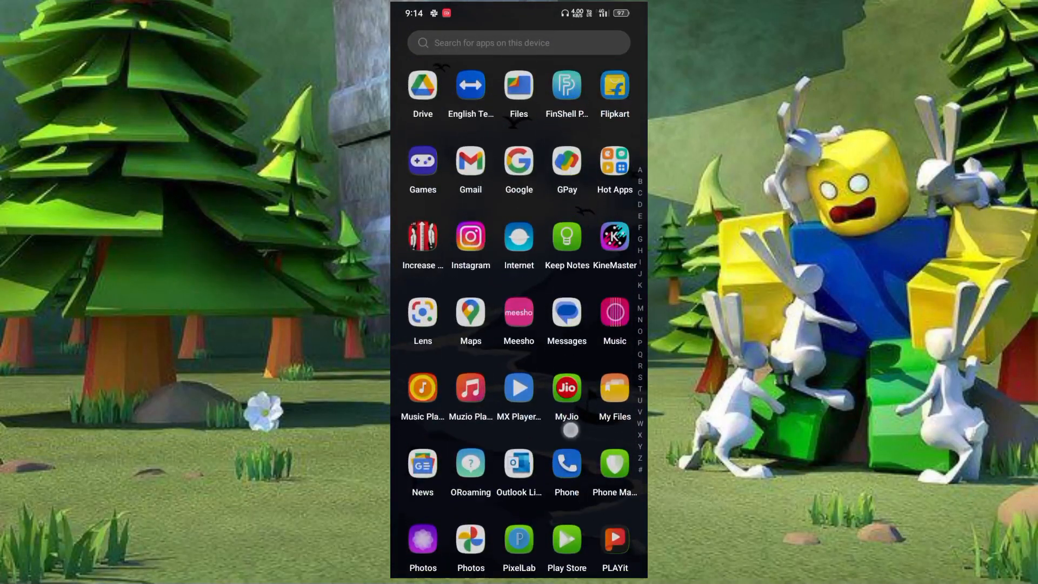
scroll(down, 3)
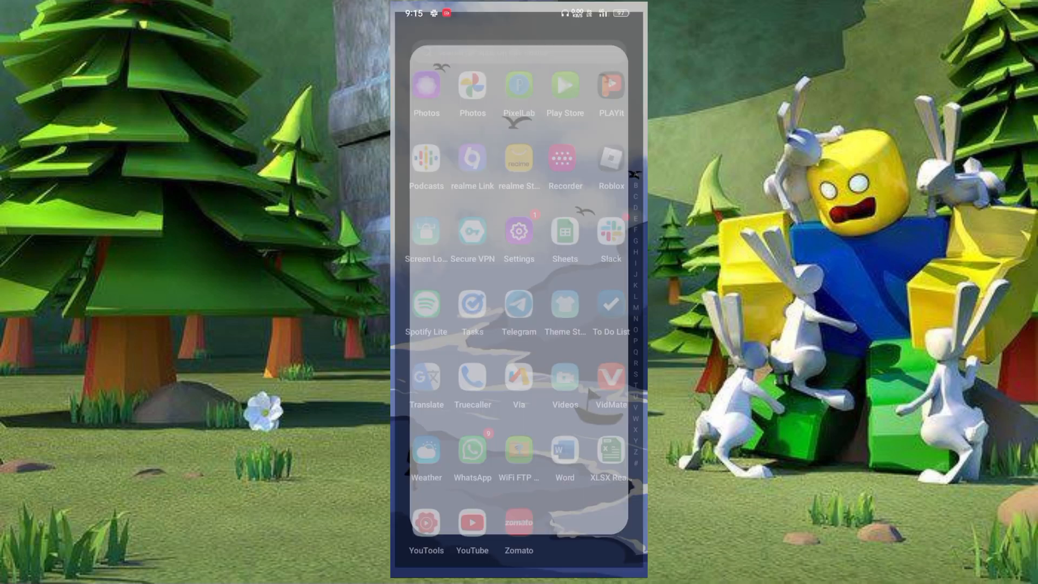
click(609, 159)
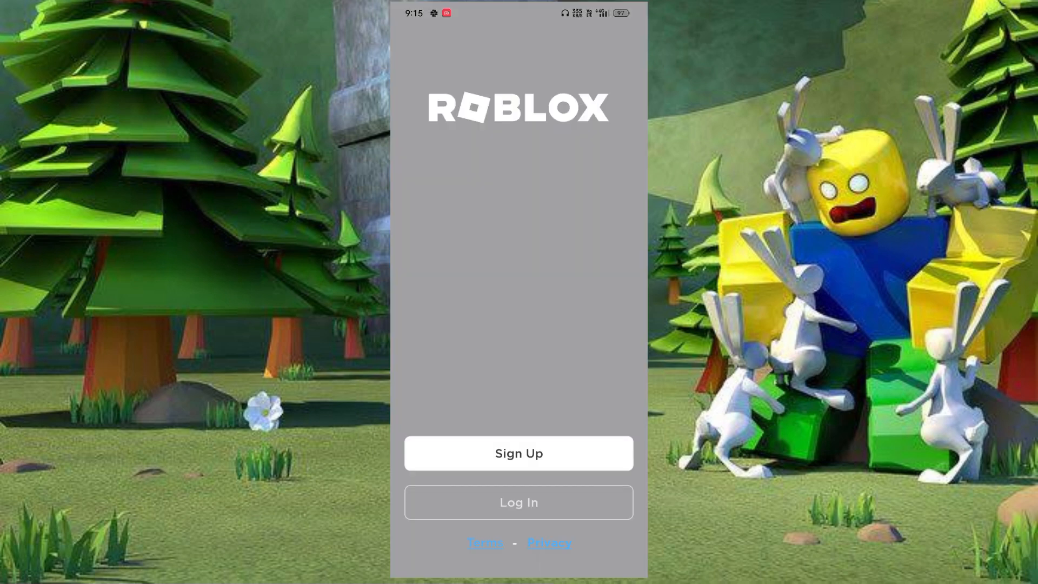
- Choose Log In on the welcome screen to show the username and password form
click(517, 501)
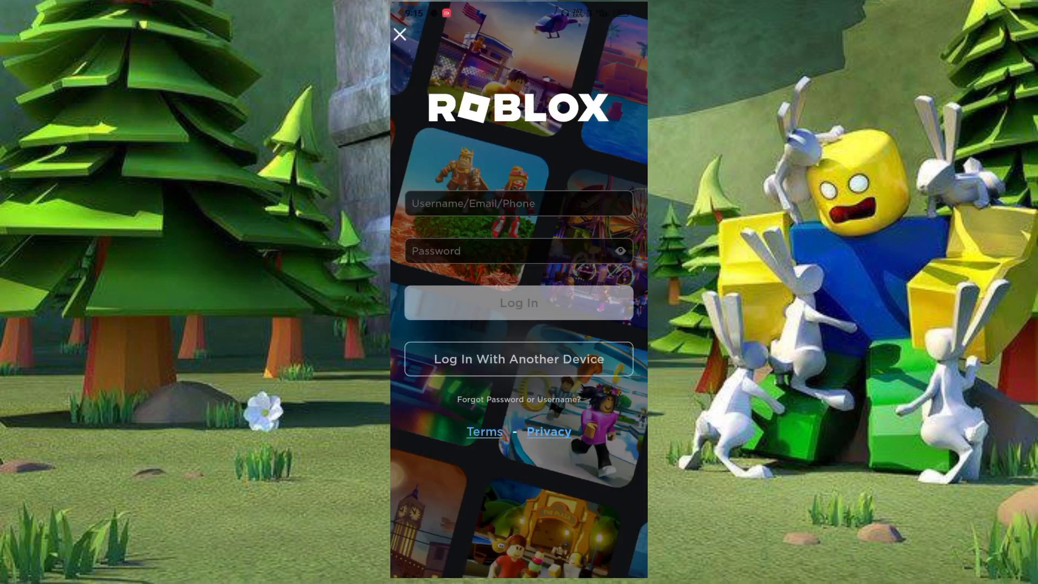